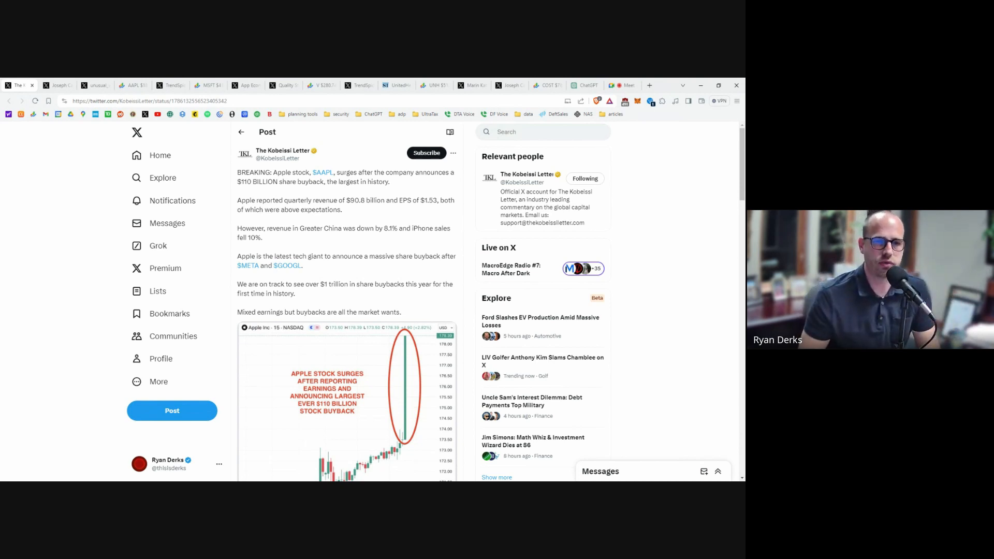
Highlight the $110 BILLION buyback figure in the Kobeissi post, then move to the Apple AI data-center processors post.
{"action": "left_click_drag", "start_coordinate": [237, 182], "coordinate": [263, 181]}
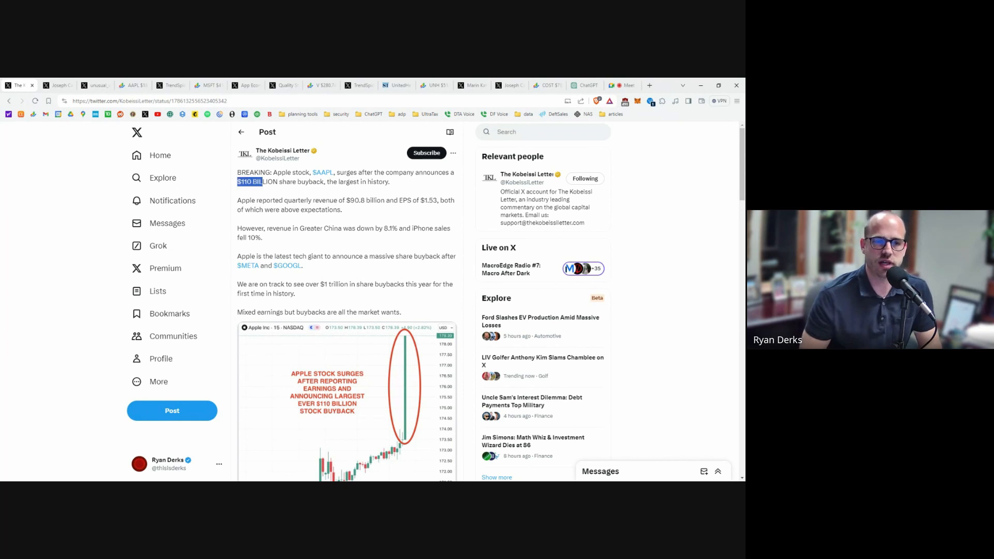
{"action": "left_click_drag", "start_coordinate": [237, 182], "coordinate": [324, 182]}
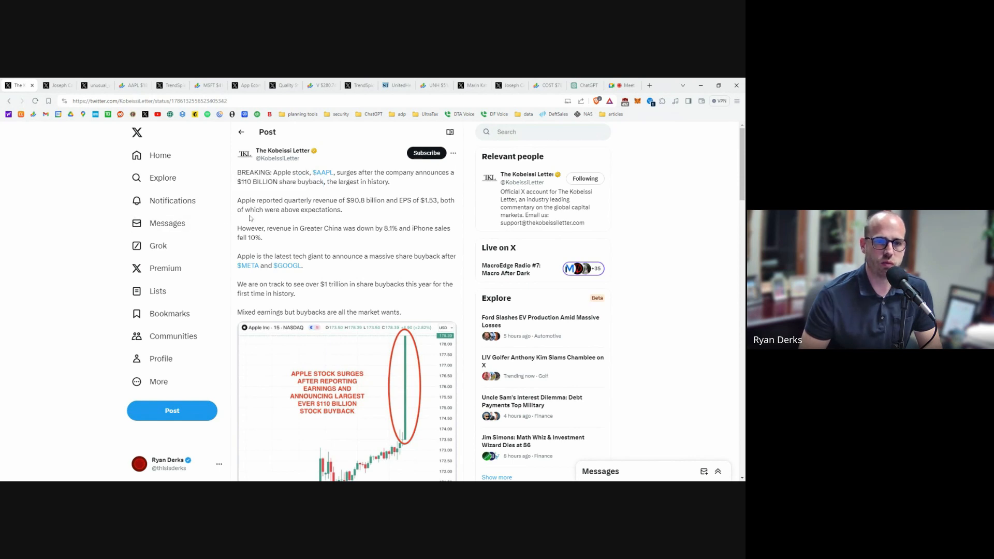
{"action": "left_click_drag", "start_coordinate": [237, 284], "coordinate": [313, 285]}
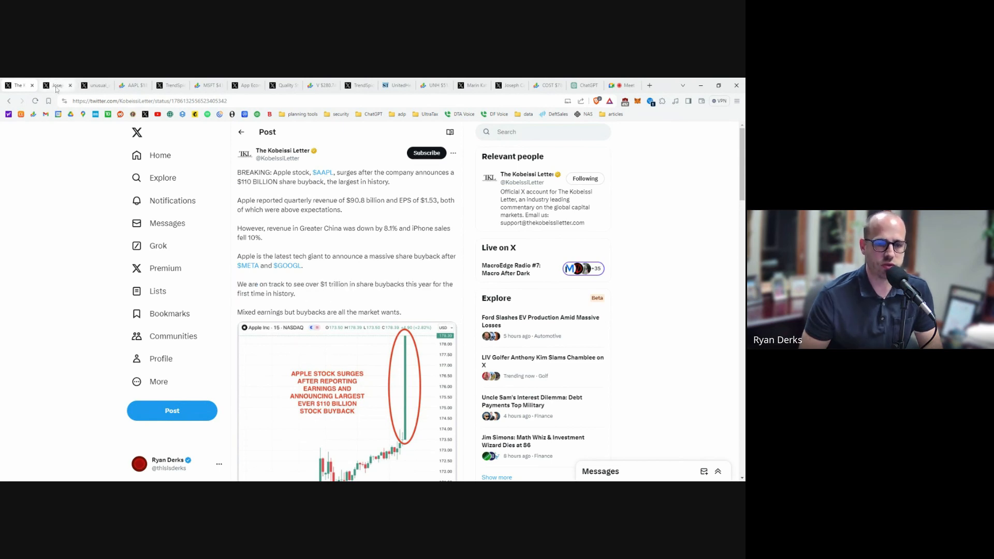
{"action": "scroll", "scroll_direction": "down", "scroll_amount": 3}
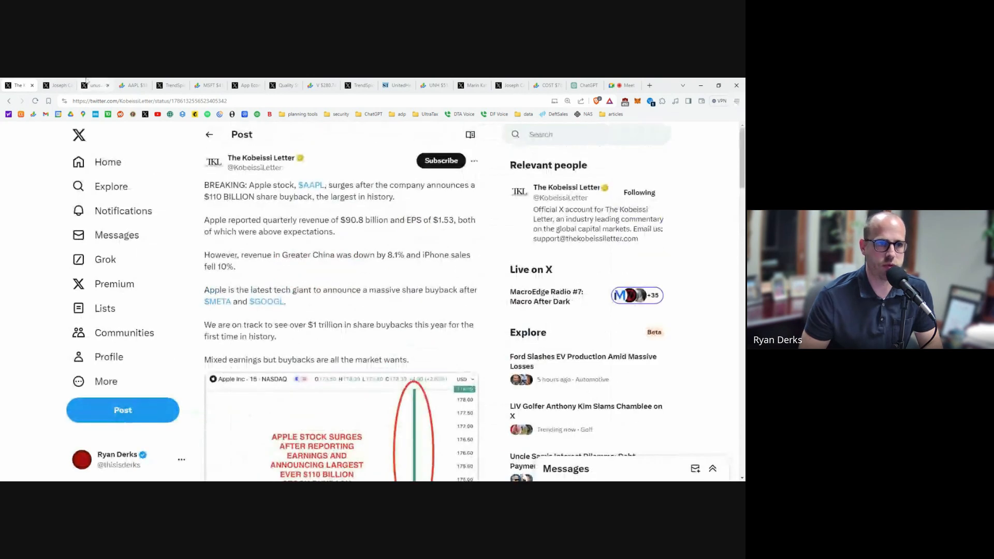
{"action": "left_click", "coordinate": [58, 85]}
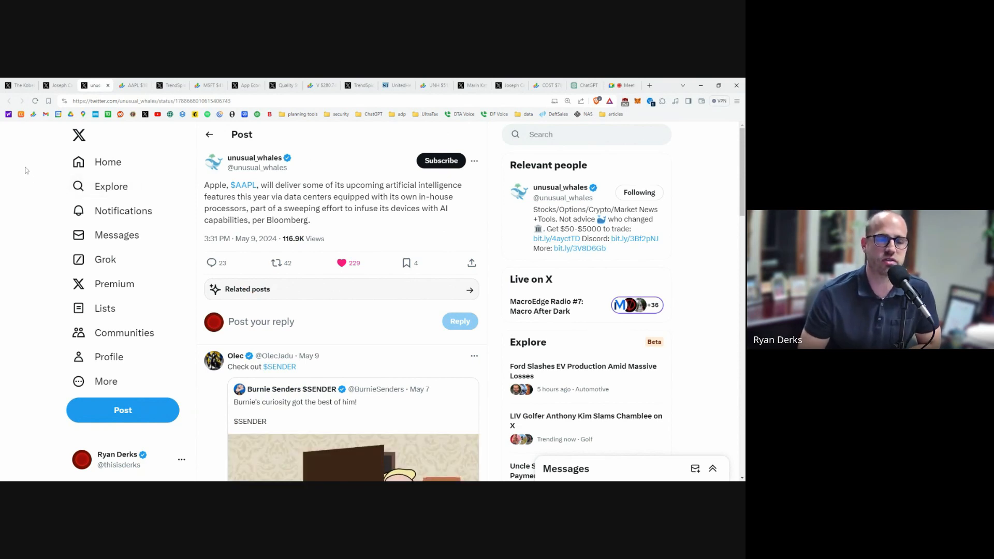
Review Apple's YTD chart at $183.05, down 1.40%, then move to the Microsoft double earnings beat post.
{"action": "left_click", "coordinate": [133, 85]}
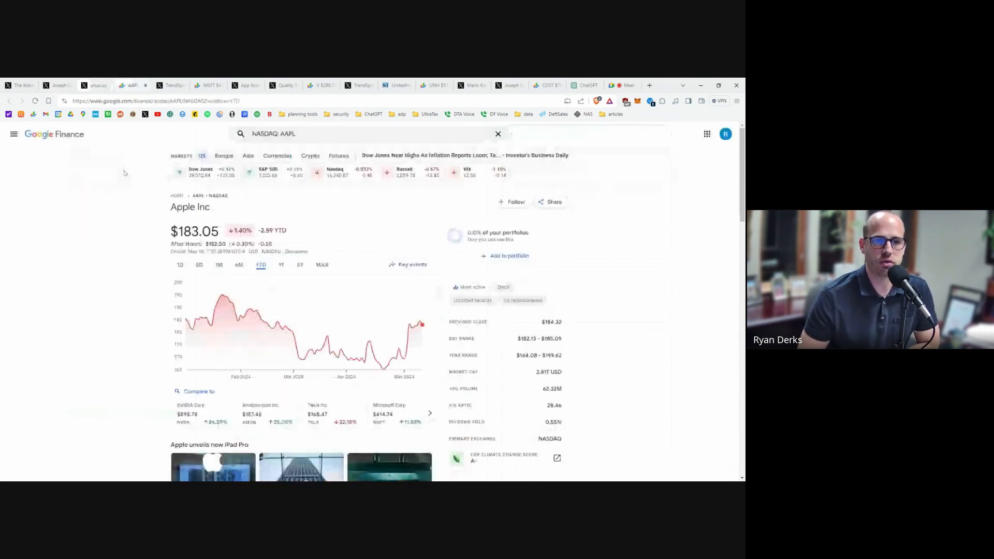
{"action": "mouse_move", "coordinate": [414, 360]}
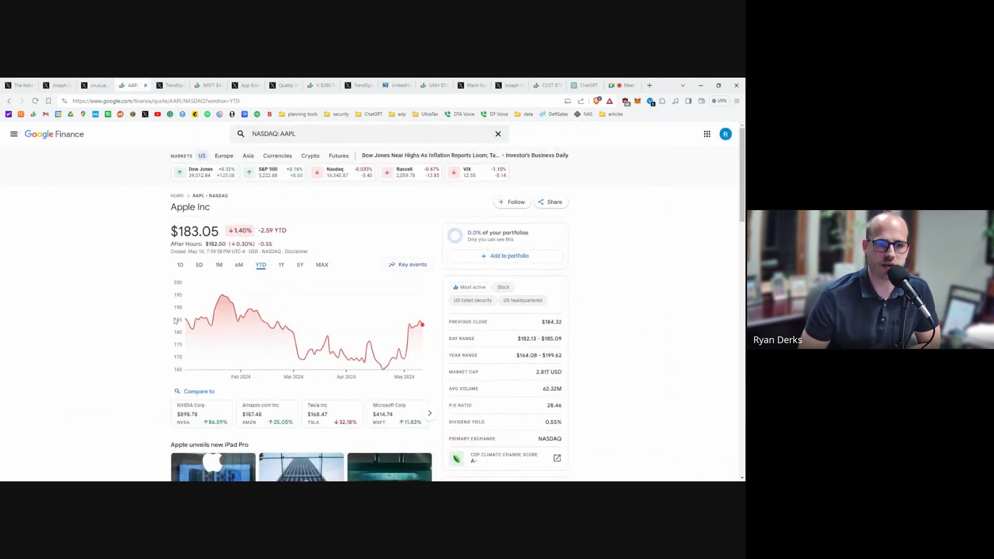
{"action": "mouse_move", "coordinate": [385, 367]}
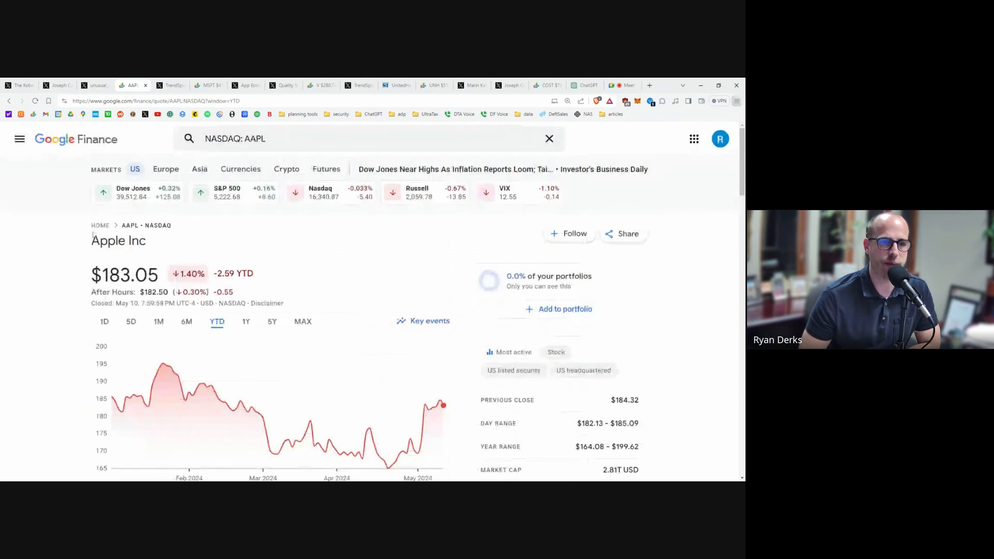
{"action": "left_click", "coordinate": [171, 85]}
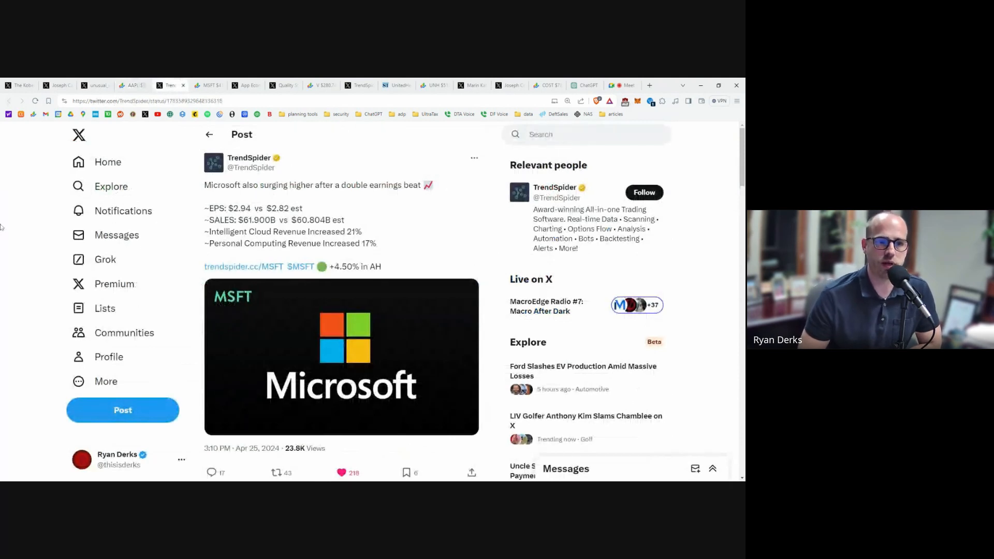
{"action": "mouse_move", "coordinate": [31, 216]}
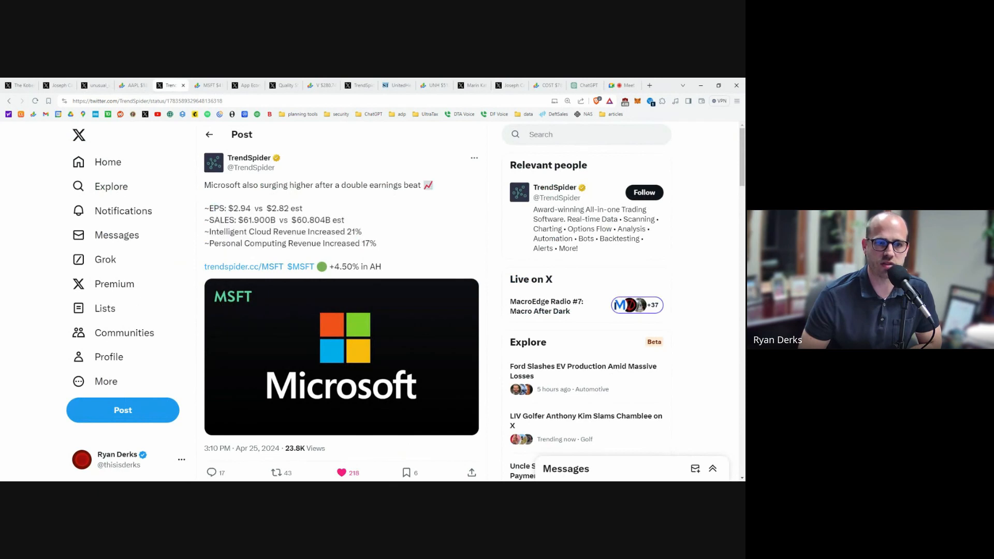
Switch from the TrendSpider Microsoft post to Microsoft's Google Finance quote.
{"action": "left_click", "coordinate": [207, 85]}
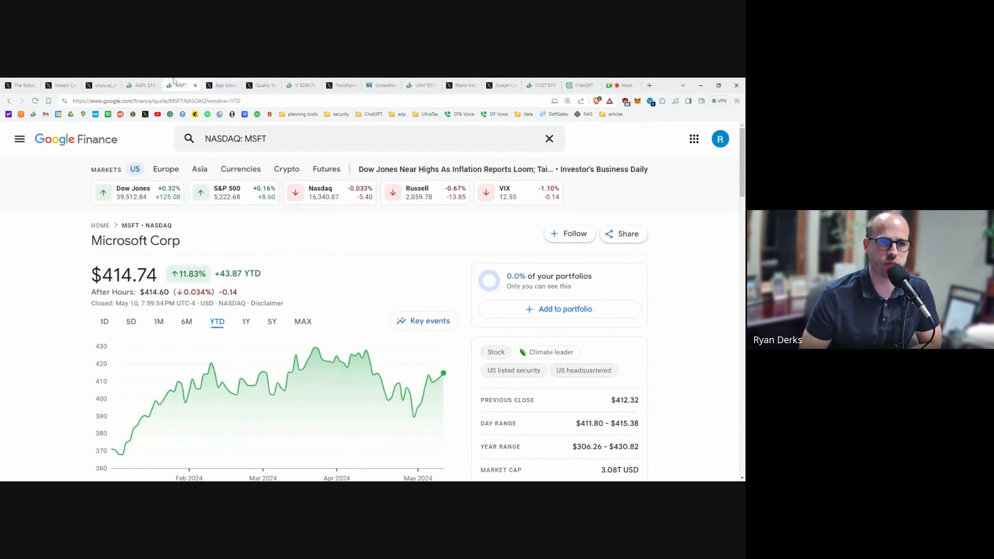
Move from Microsoft's $414.74 quote to the App Economy Insights post on Visa's Q2 FY24 results.
{"action": "left_click", "coordinate": [192, 85]}
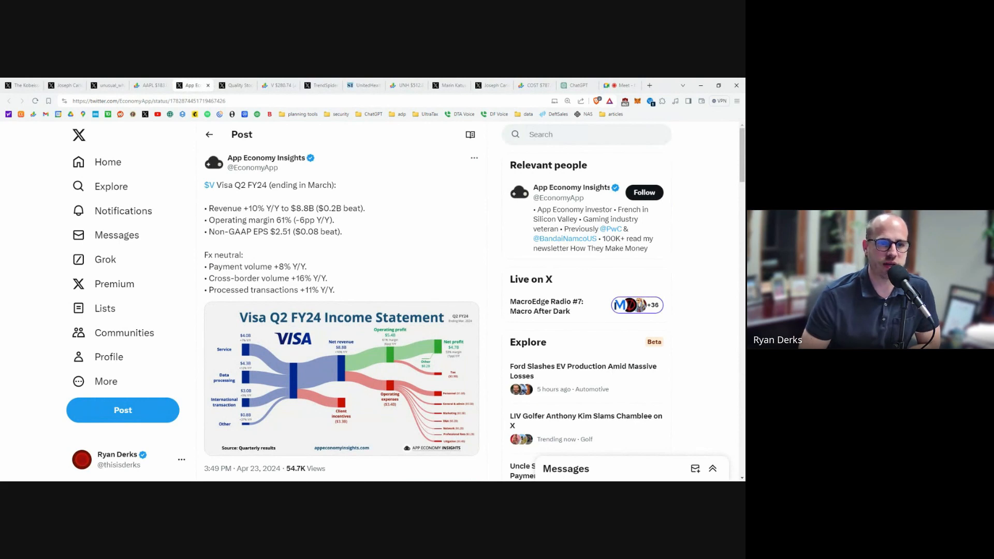
Highlight Visa's revenue growth line and the $2.1B dividends figure, then switch to Visa's stock chart.
{"action": "left_click_drag", "start_coordinate": [204, 208], "coordinate": [330, 208]}
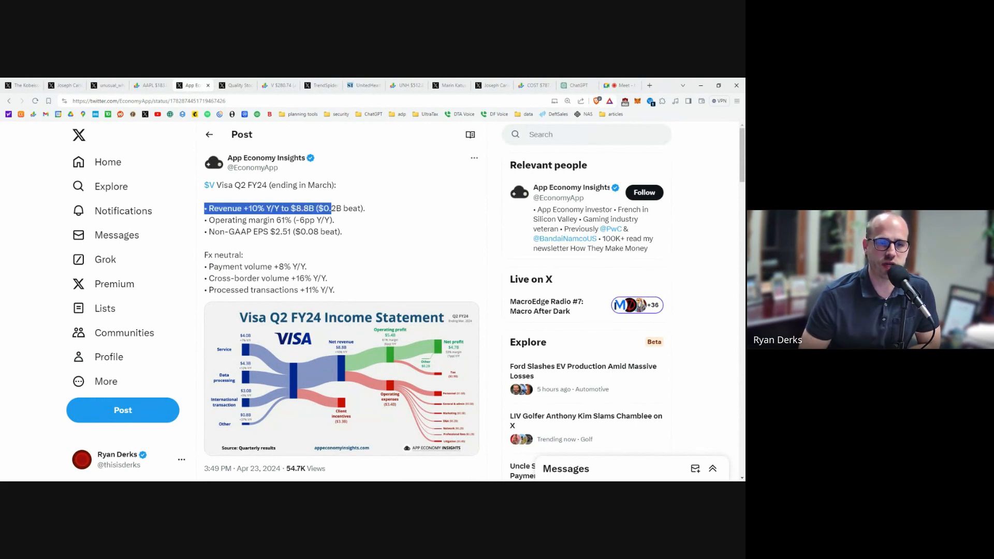
{"action": "left_click_drag", "start_coordinate": [329, 208], "coordinate": [365, 208]}
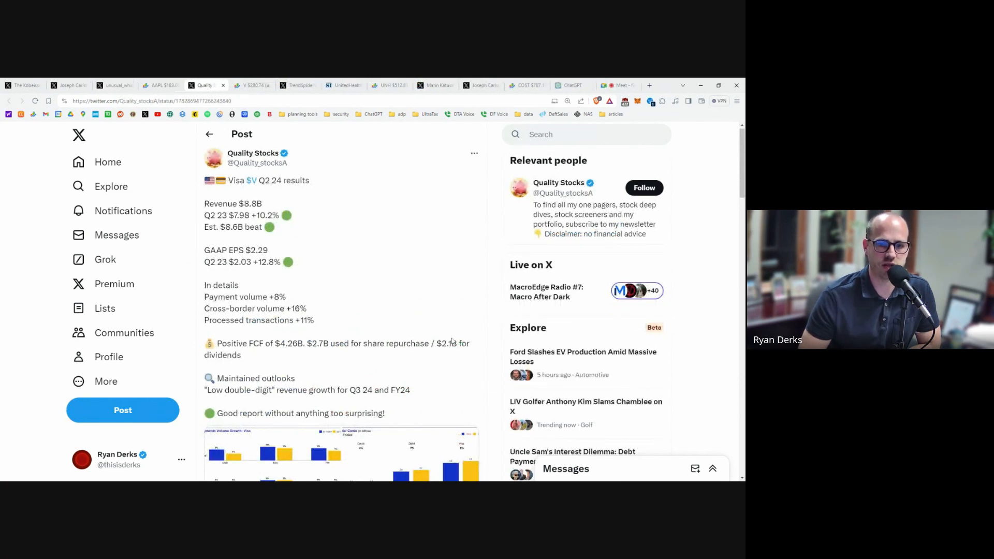
{"action": "left_click_drag", "start_coordinate": [306, 342], "coordinate": [374, 343]}
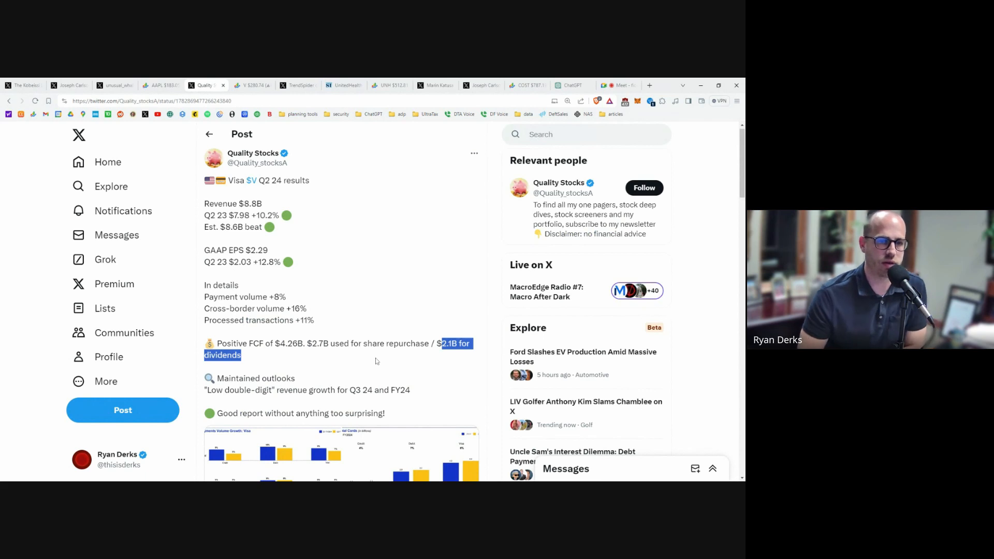
{"action": "left_click", "coordinate": [252, 84]}
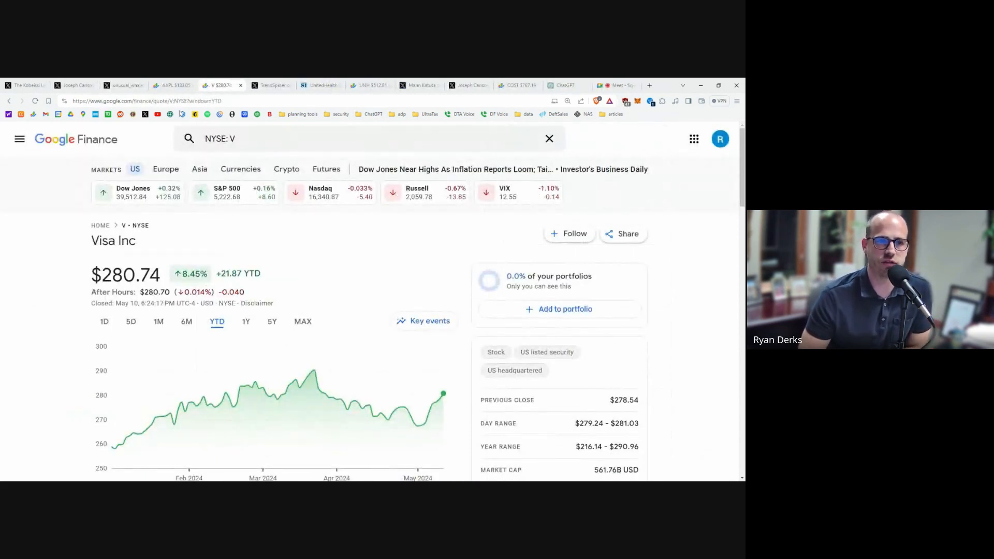
Move from Visa's $280.74 quote to the StreetInsider UnitedHealth Q1 earnings-beat article.
{"action": "left_click", "coordinate": [270, 85]}
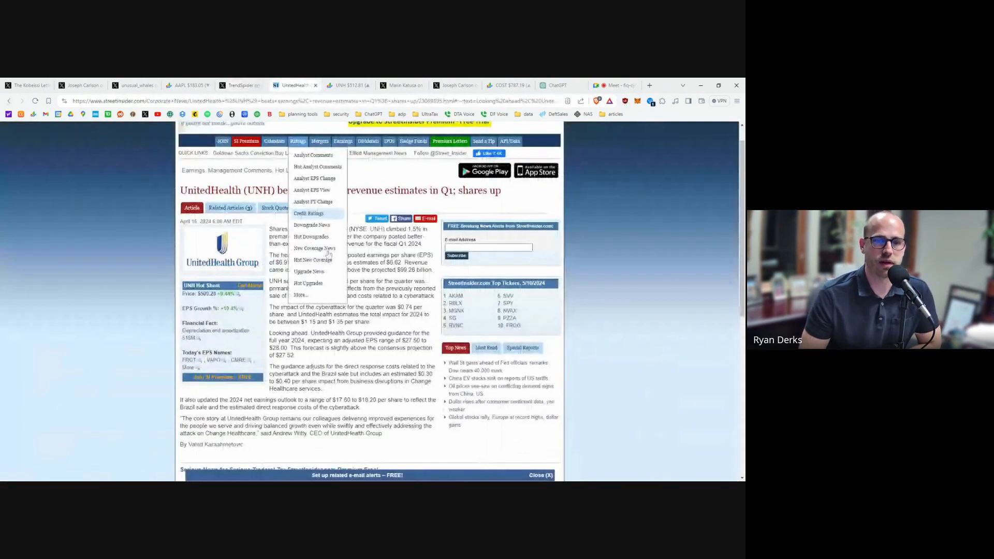
Read the UnitedHealth article, check the UNH and COST charts, and settle on the Costco $2 billion gold bullion post.
{"action": "left_click", "coordinate": [298, 141]}
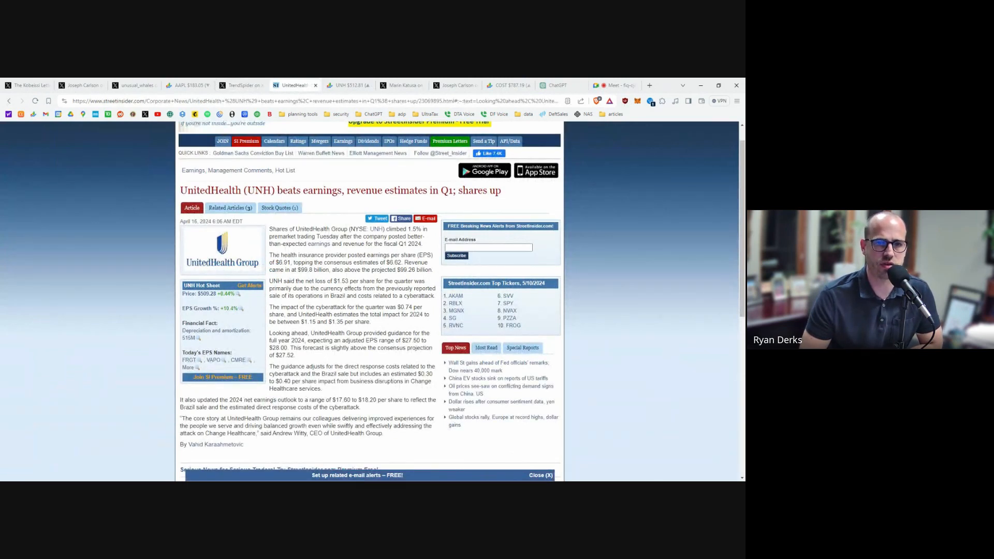
{"action": "left_click", "coordinate": [345, 85]}
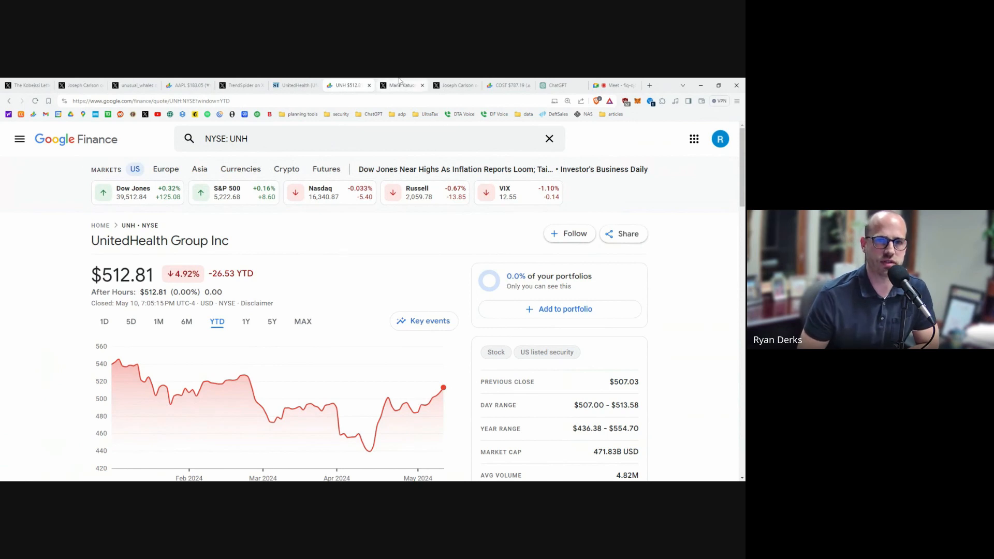
{"action": "left_click", "coordinate": [401, 84]}
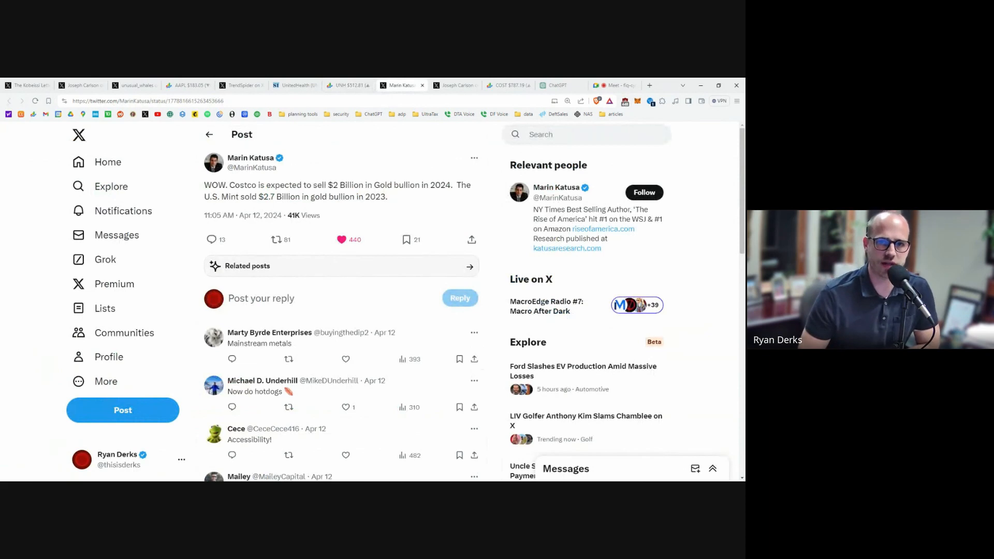
{"action": "left_click", "coordinate": [508, 85]}
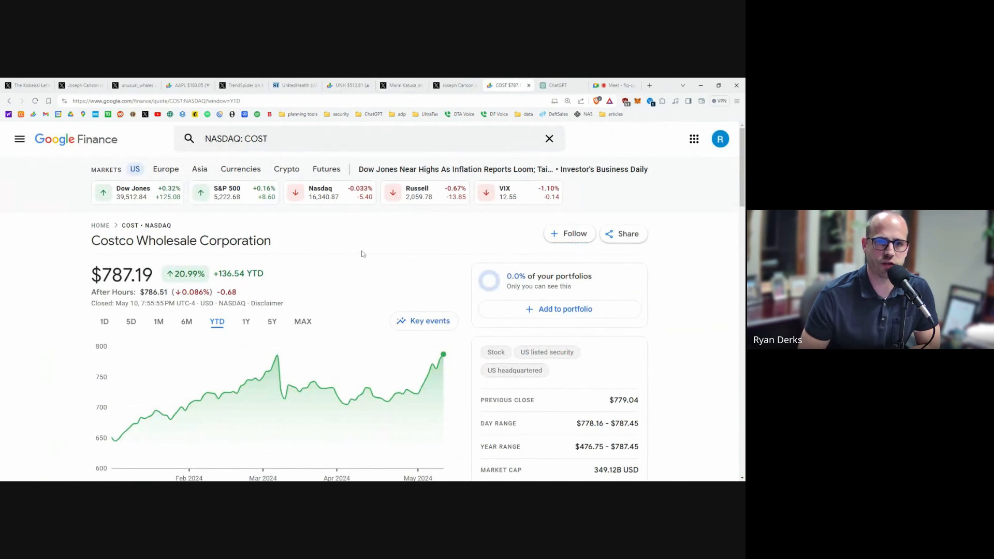
{"action": "left_click", "coordinate": [403, 85]}
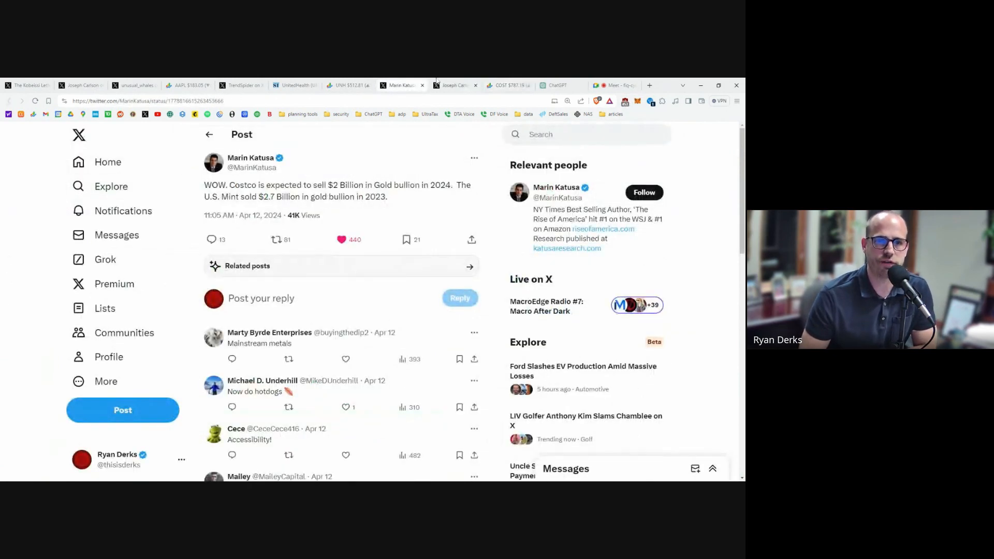
Highlight the Costco gold bullion sentence, review Joseph Carlson's 14% dividend hike post, then bring up Costco's chart.
{"action": "left_click", "coordinate": [456, 85]}
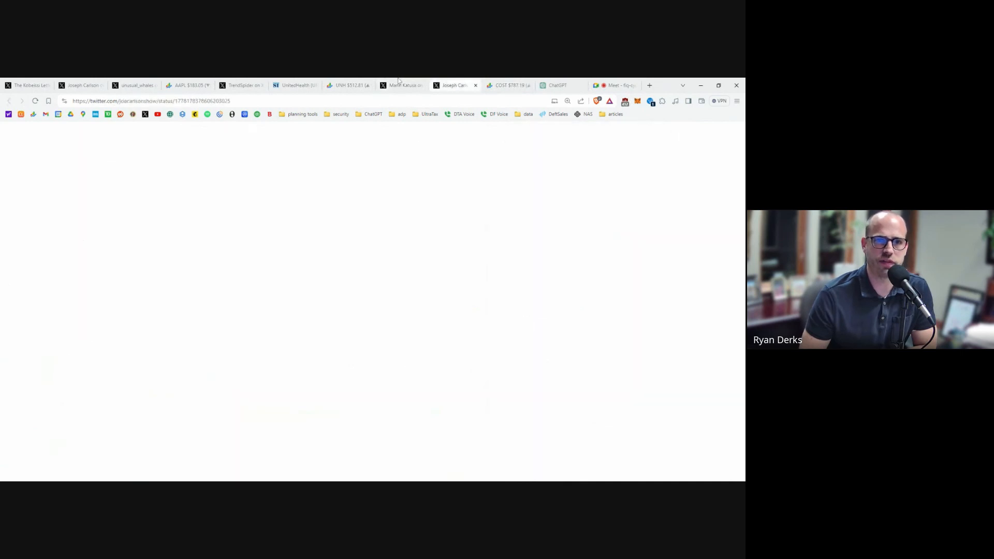
{"action": "left_click", "coordinate": [403, 85]}
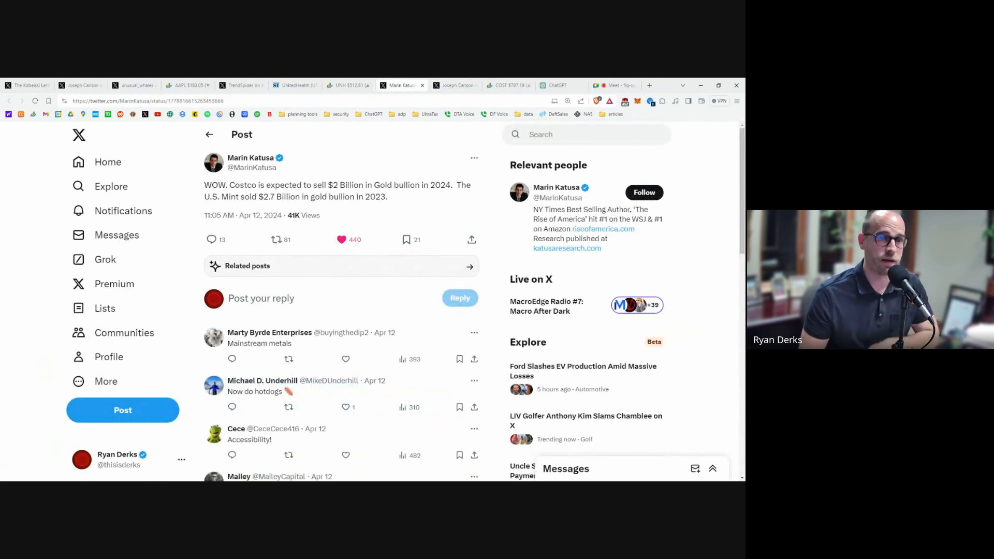
{"action": "left_click_drag", "start_coordinate": [204, 185], "coordinate": [334, 184]}
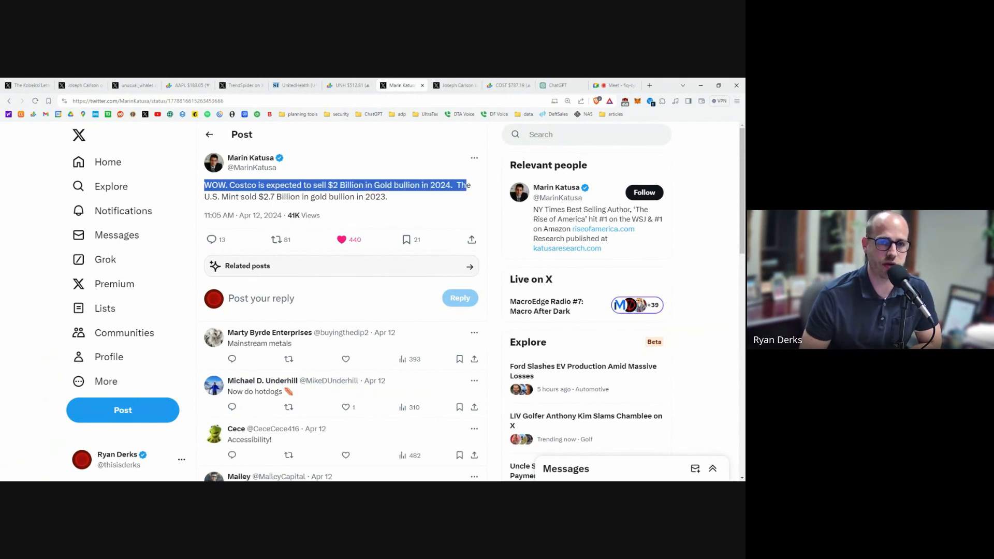
{"action": "left_click_drag", "start_coordinate": [466, 184], "coordinate": [290, 197]}
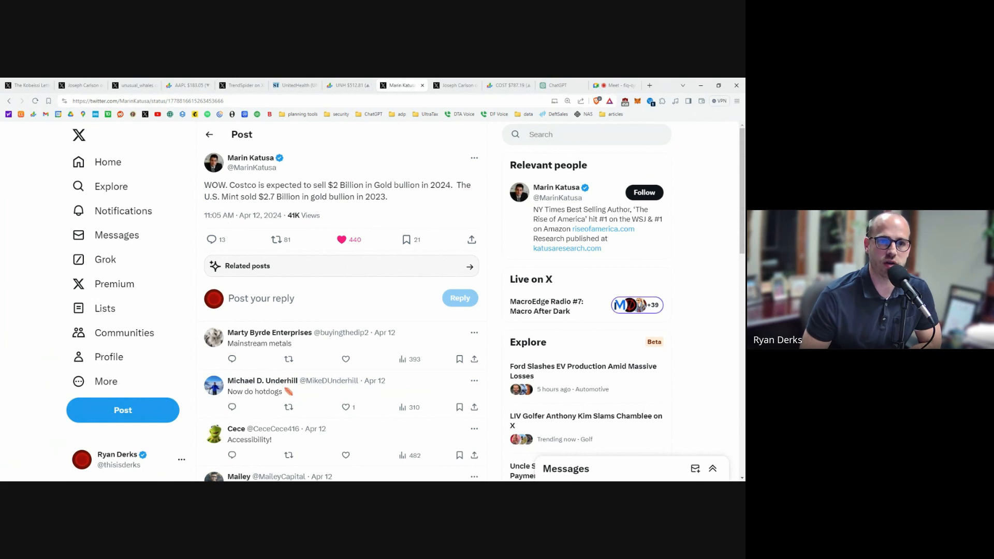
{"action": "mouse_move", "coordinate": [401, 151]}
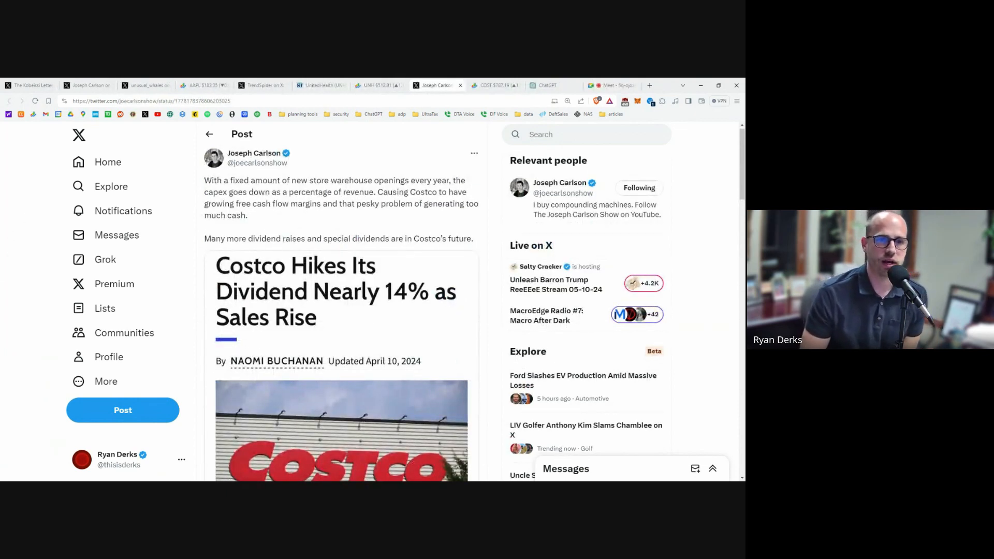
{"action": "scroll", "scroll_direction": "down", "scroll_amount": 3}
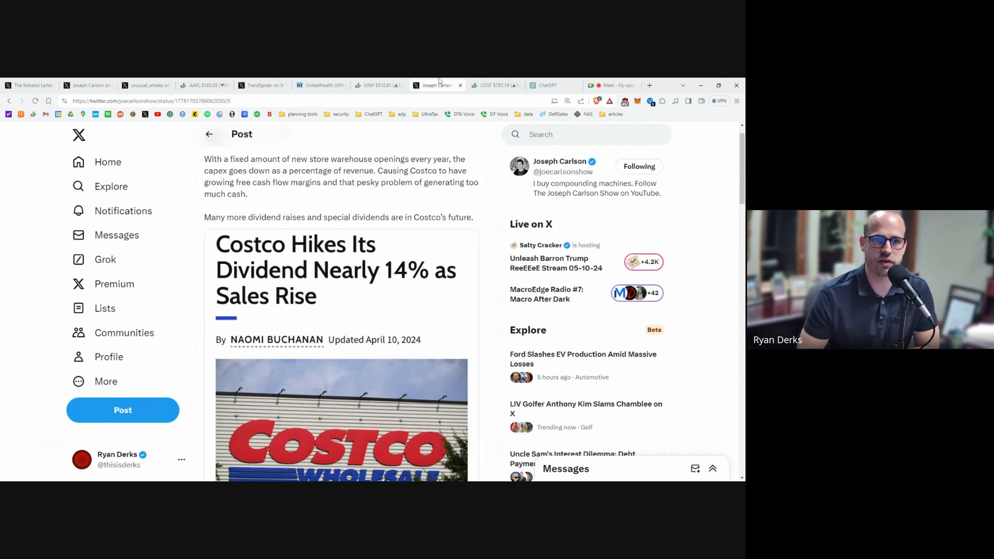
{"action": "left_click", "coordinate": [493, 85]}
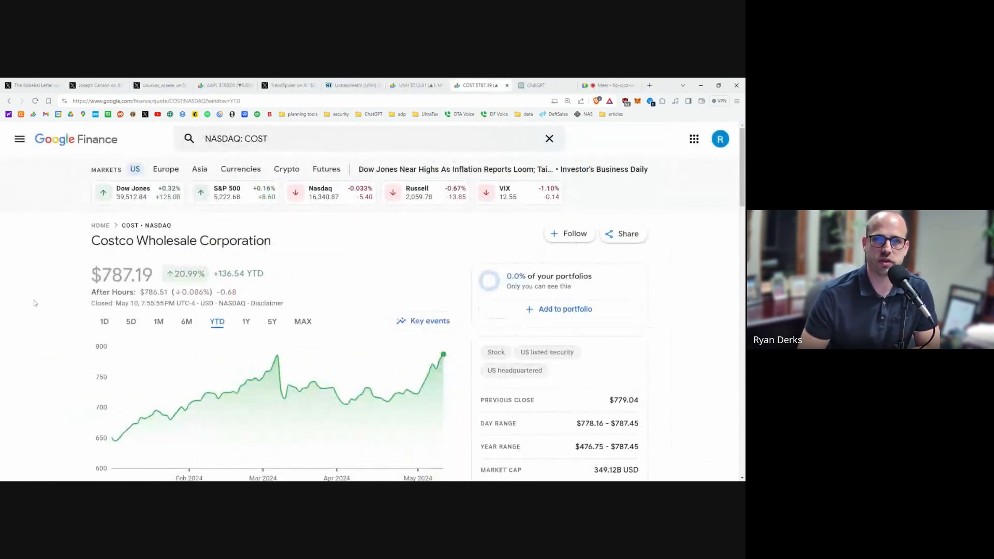